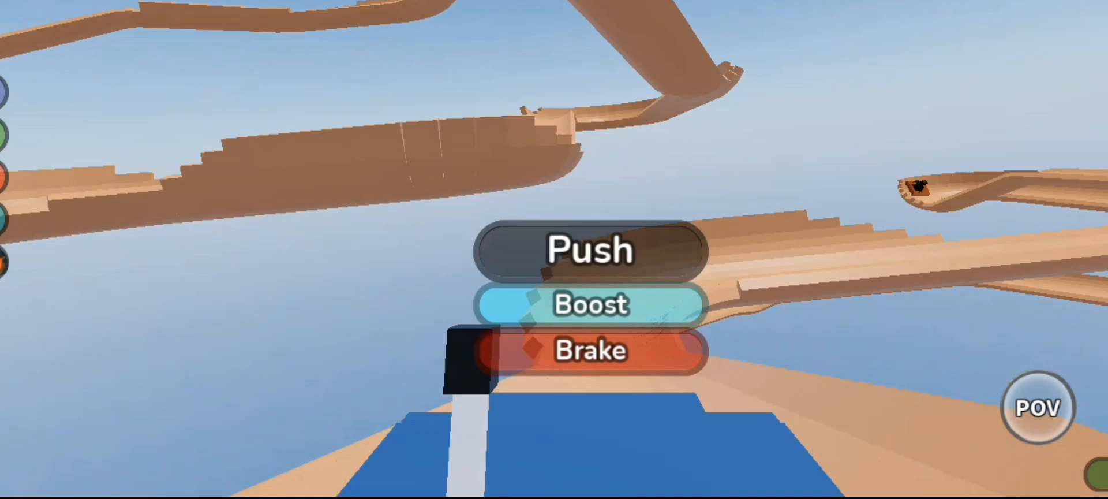
- Push the cart so it starts rolling forward down the sloped wooden track
click(591, 250)
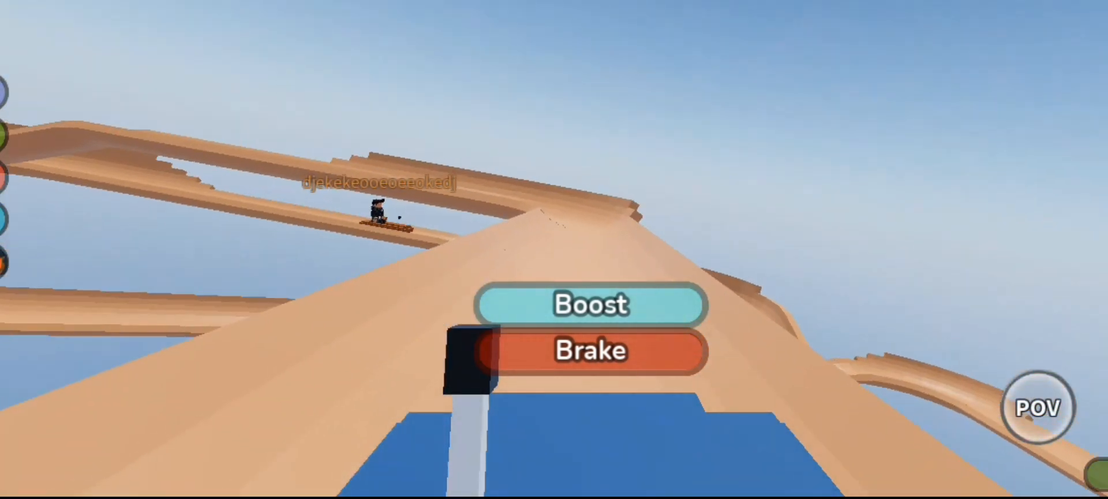